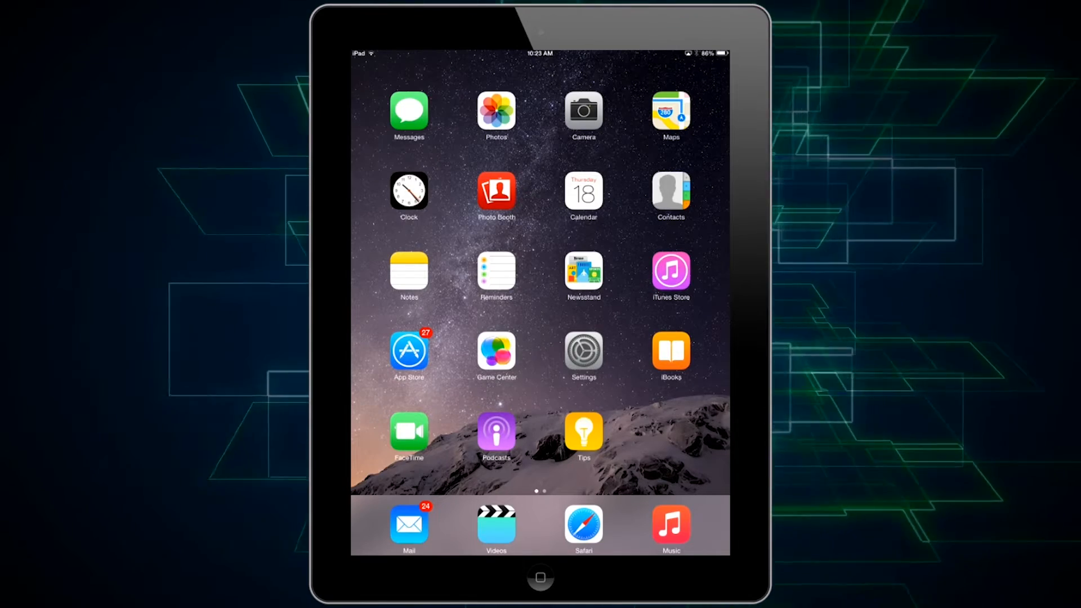
- Install the free SwiftKey Keyboard app from the App Store and find its icon on the home screen
left_click(407, 351)
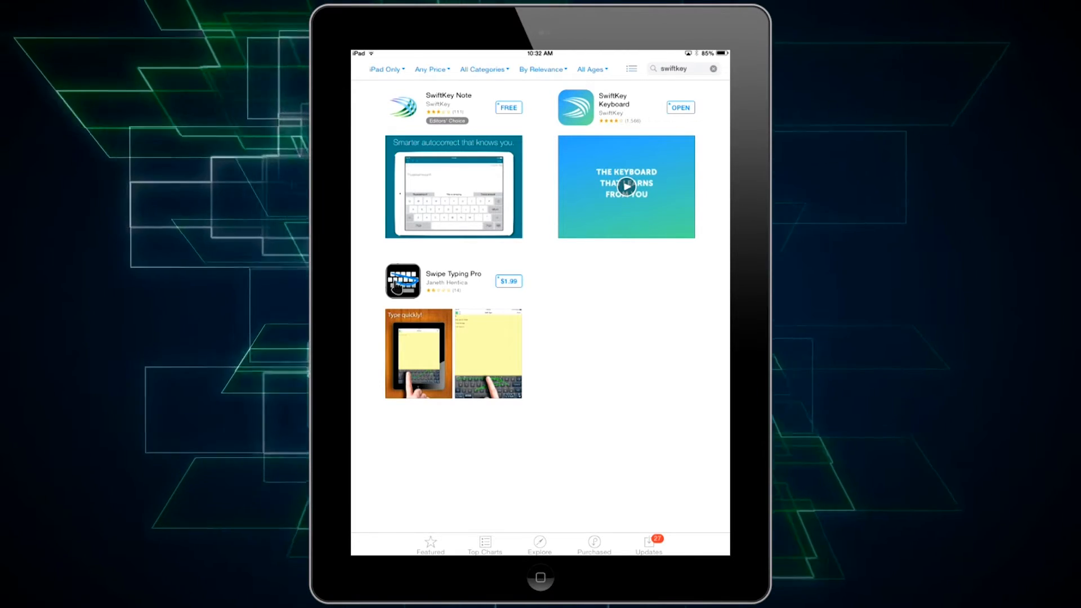
left_click(539, 578)
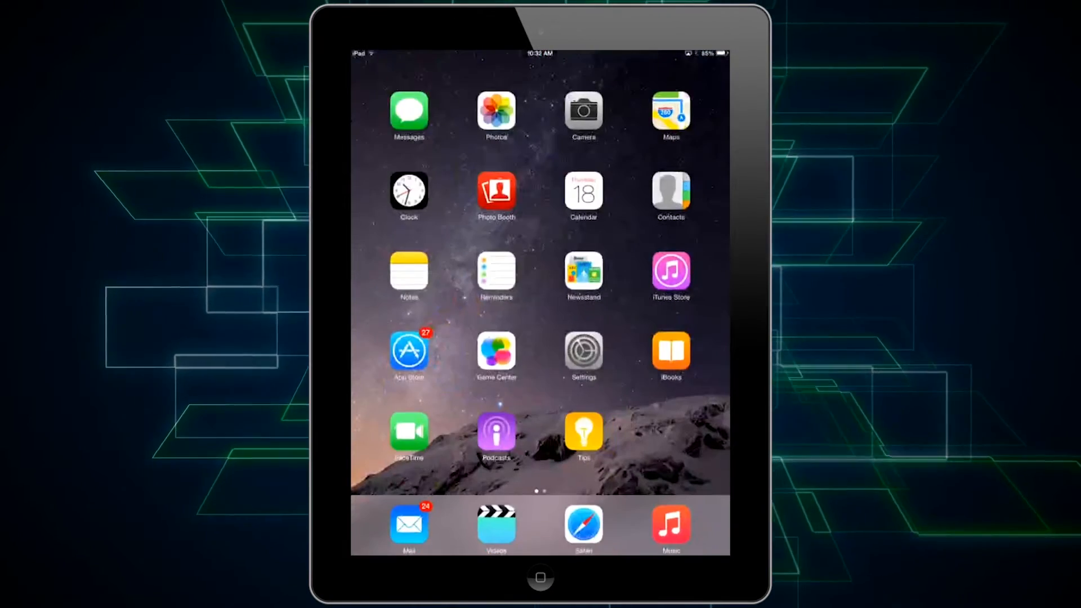
scroll("left", 3)
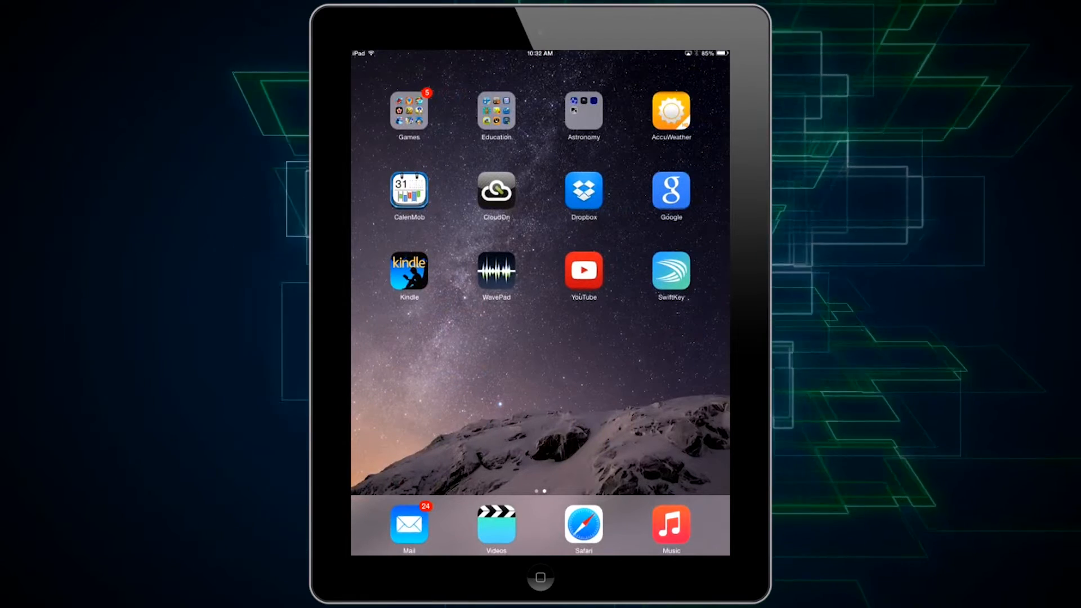
scroll("left", 3)
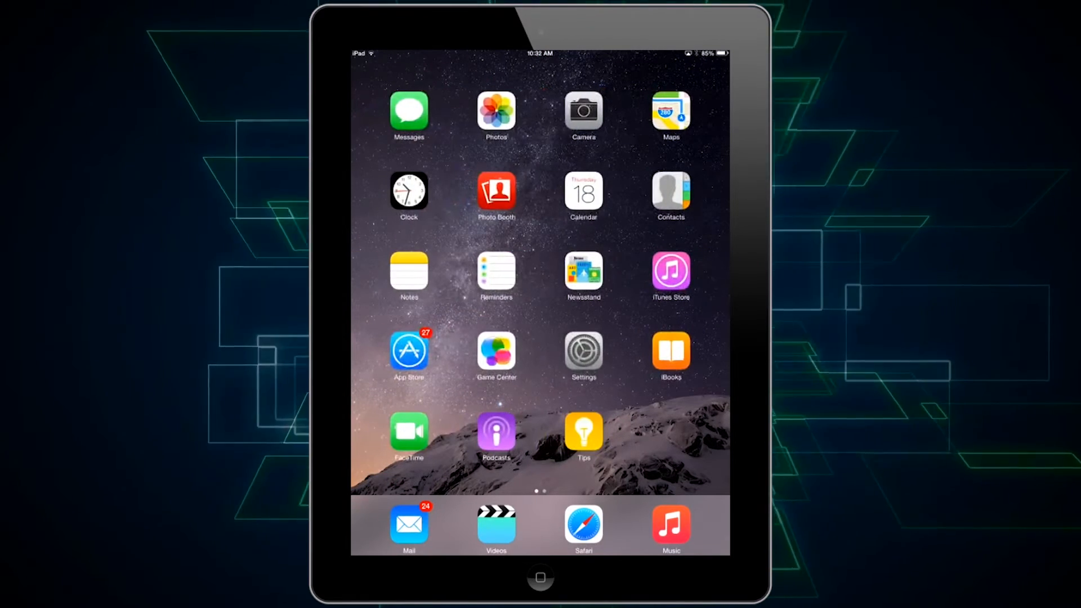
- Reach the Keyboards list under Settings > General > Keyboard and start adding a new keyboard
left_click(582, 355)
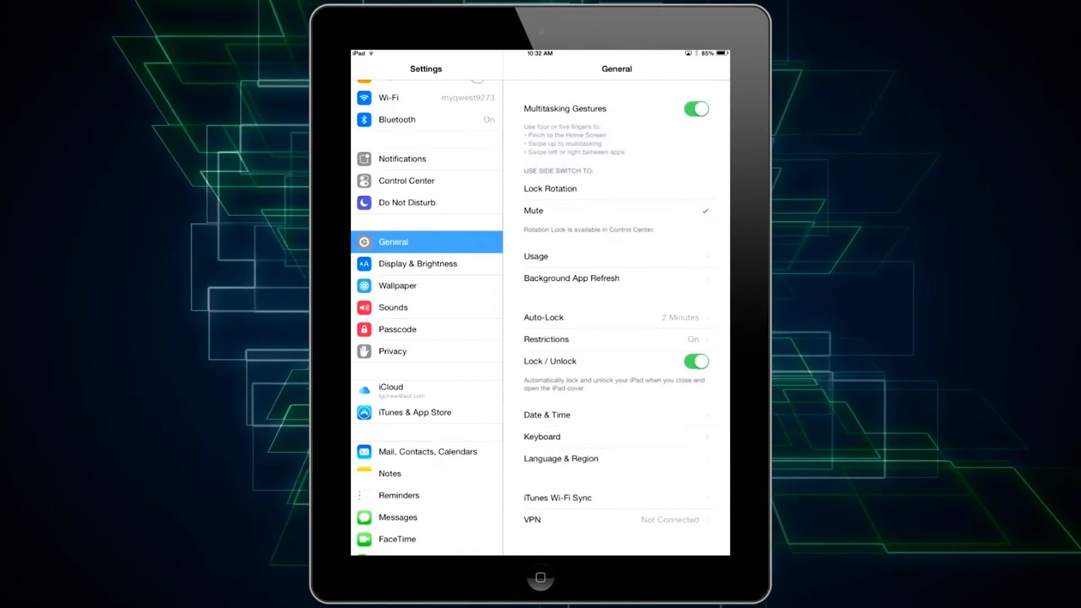
left_click(541, 437)
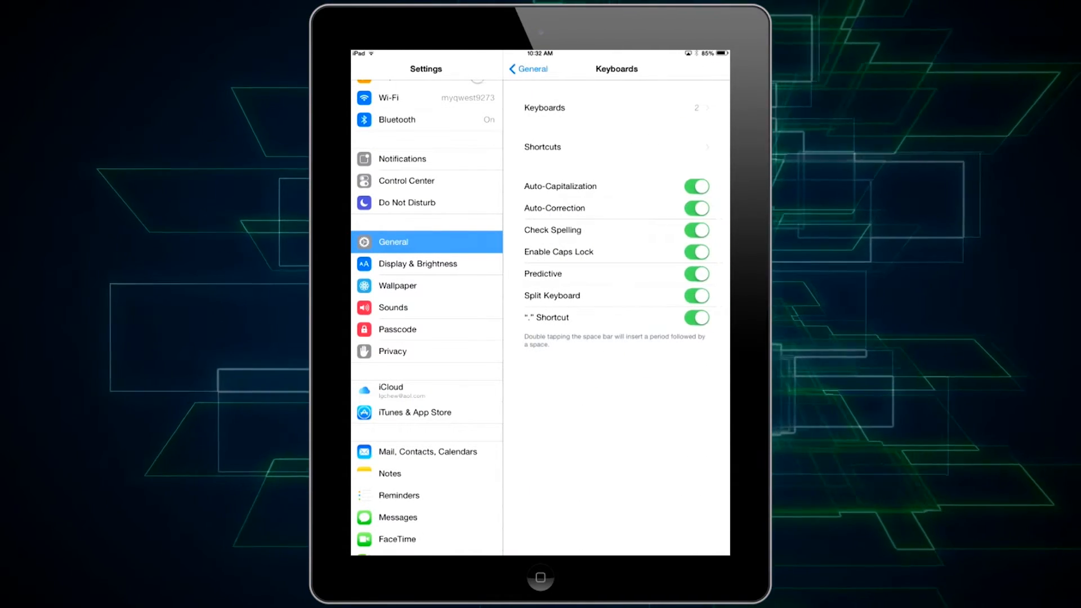
left_click(614, 107)
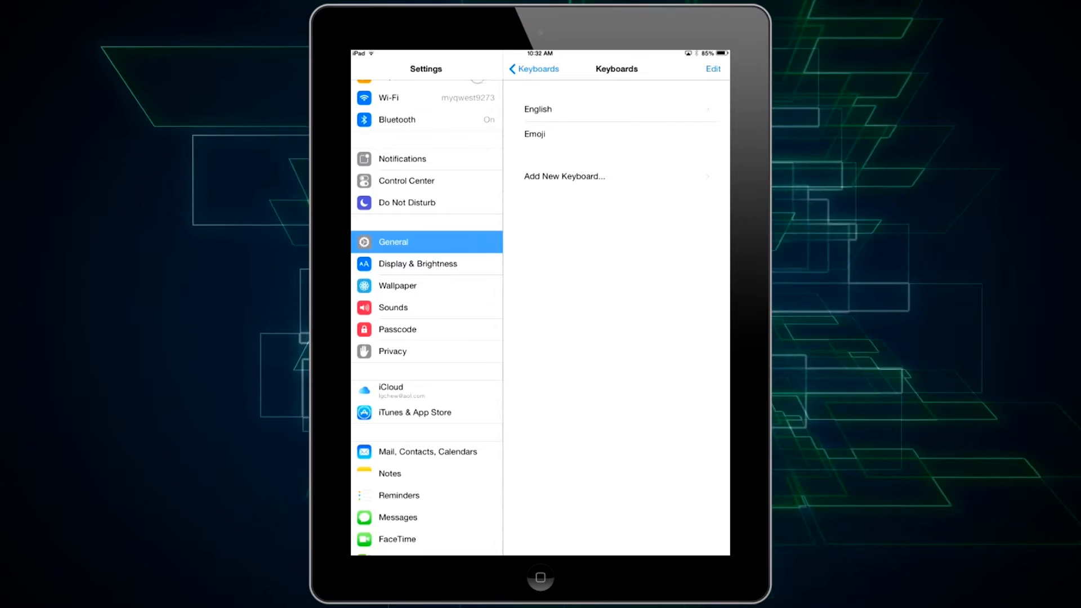
left_click(562, 176)
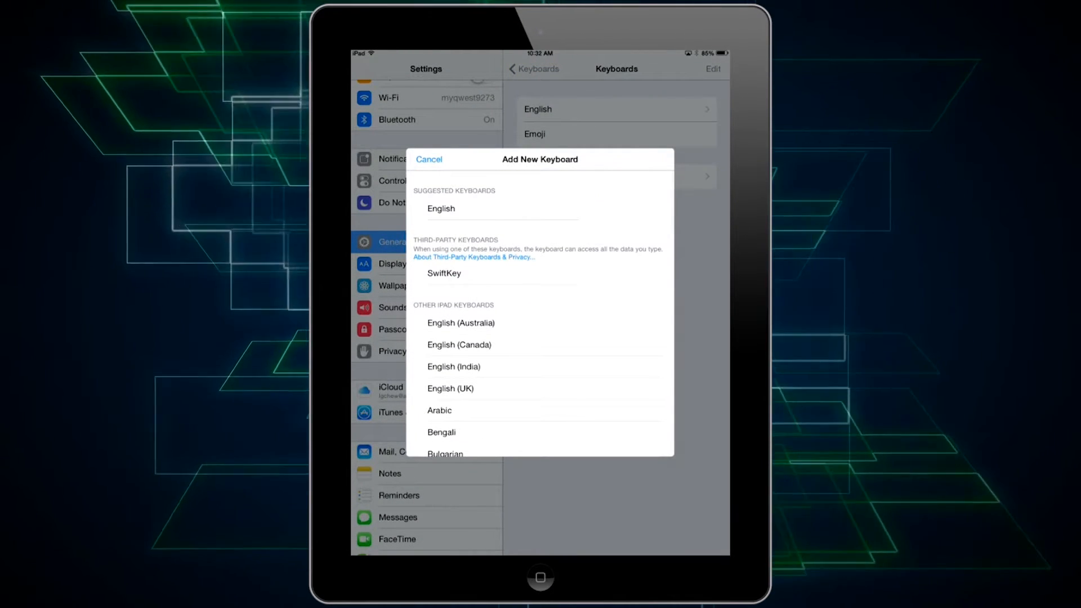
- Add SwiftKey as an iPad keyboard and bring up its full-access setting
left_click(444, 273)
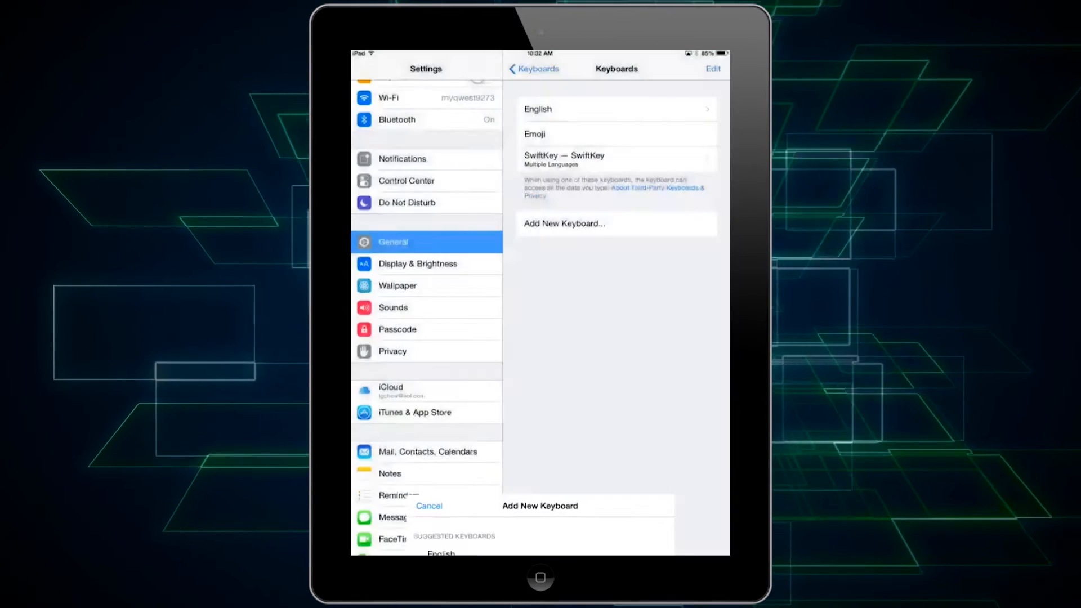
left_click(428, 506)
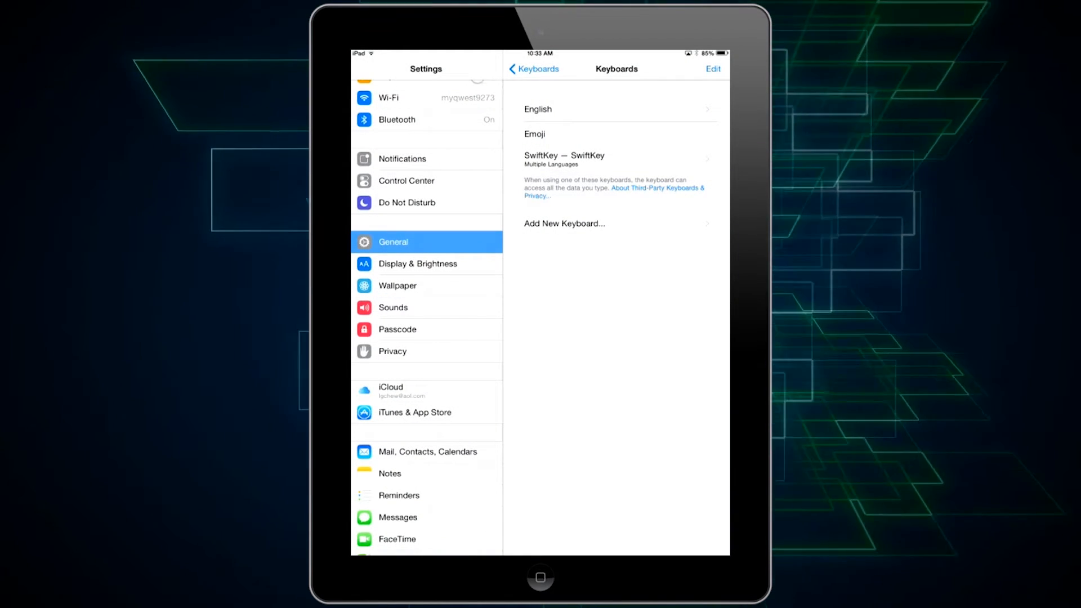
left_click(616, 159)
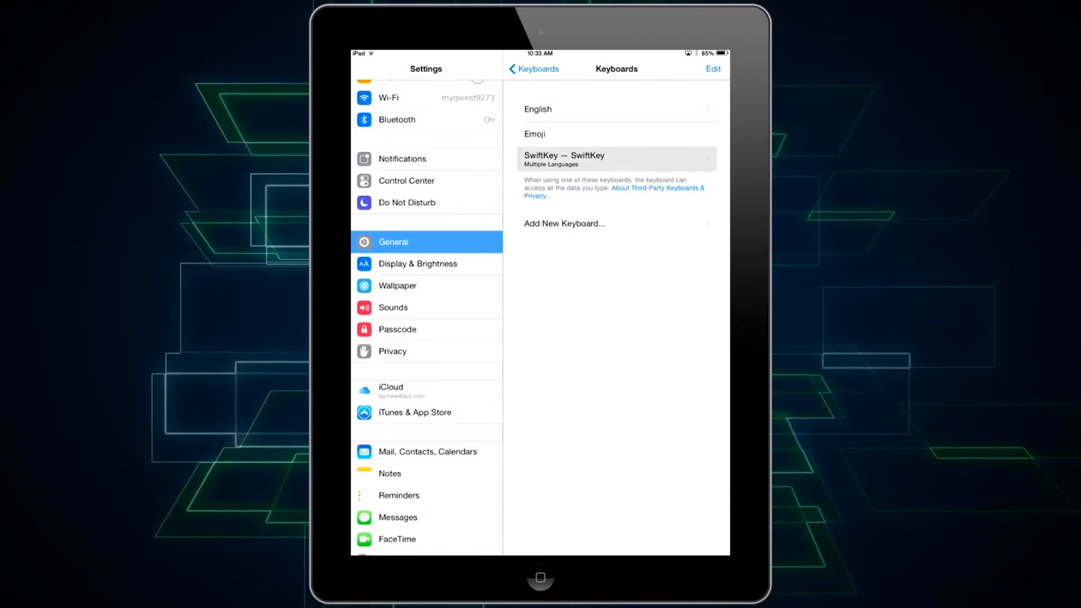
left_click(615, 159)
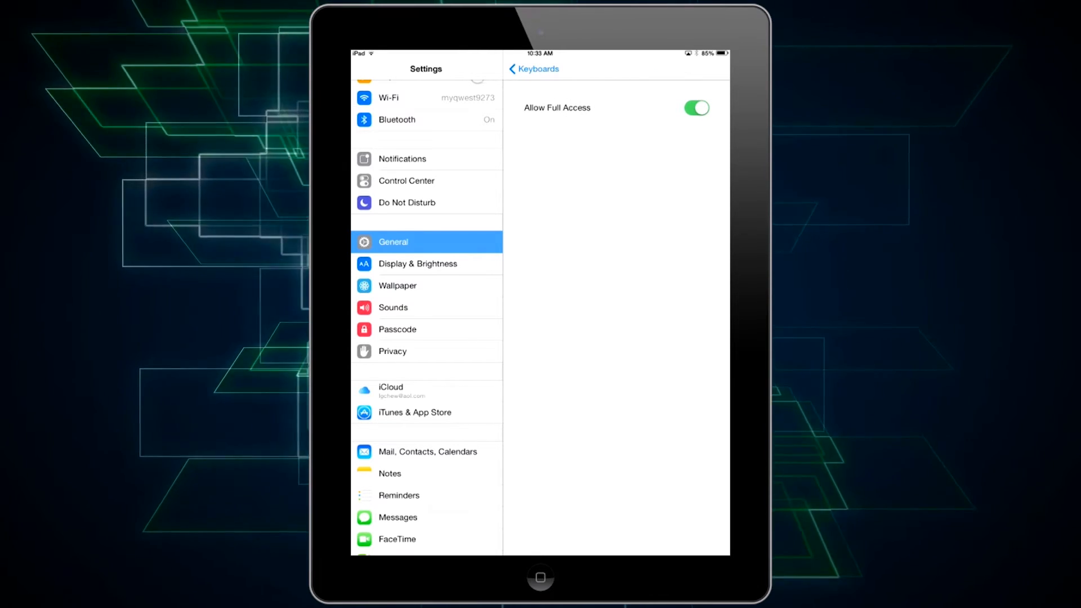
- Turn on Allow Full Access for the SwiftKey keyboard and confirm the prompt
left_click(696, 108)
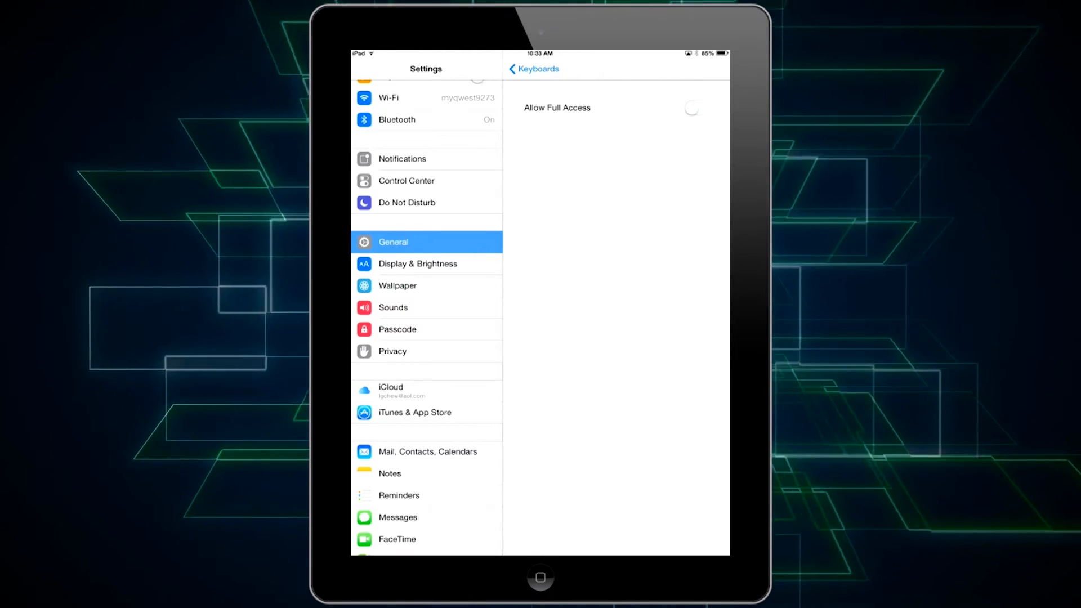
left_click(695, 108)
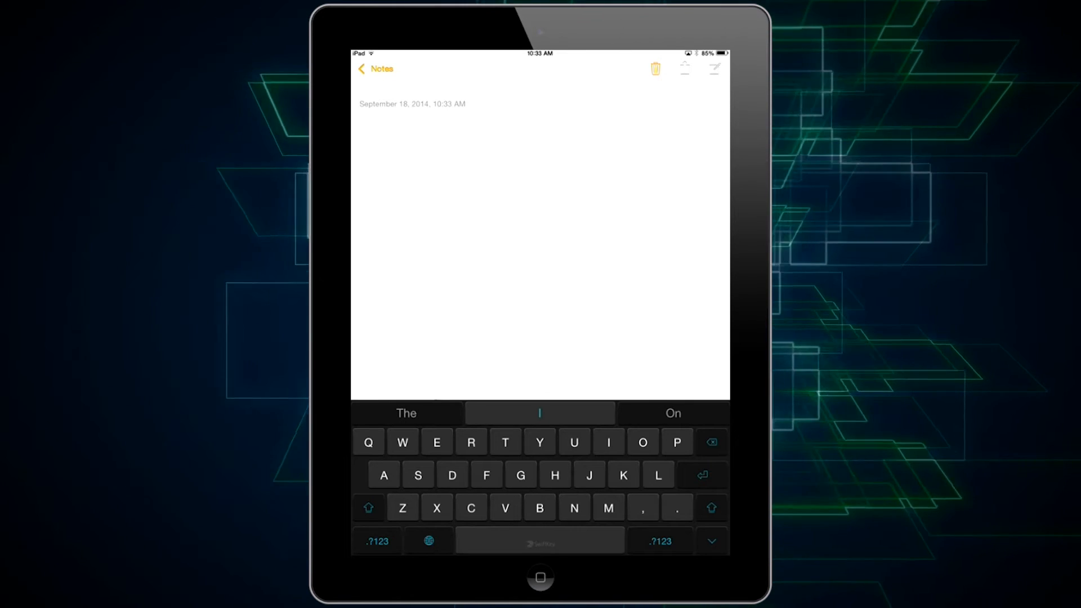
- Write 'Hello' in the note with SwiftKey, then cycle to the standard and emoji keyboards
type("Hello")
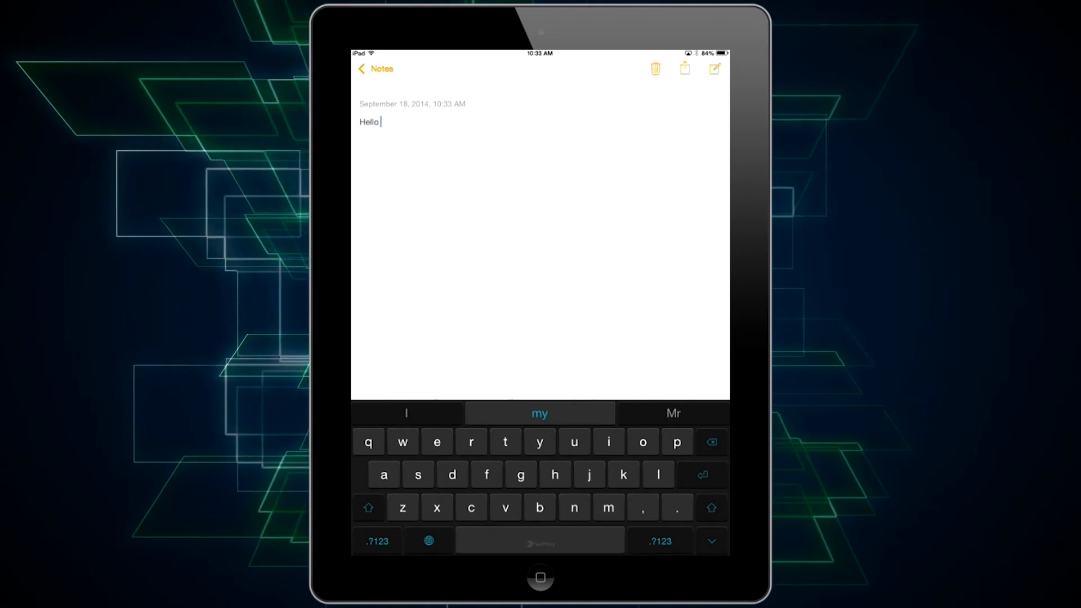
left_click(368, 507)
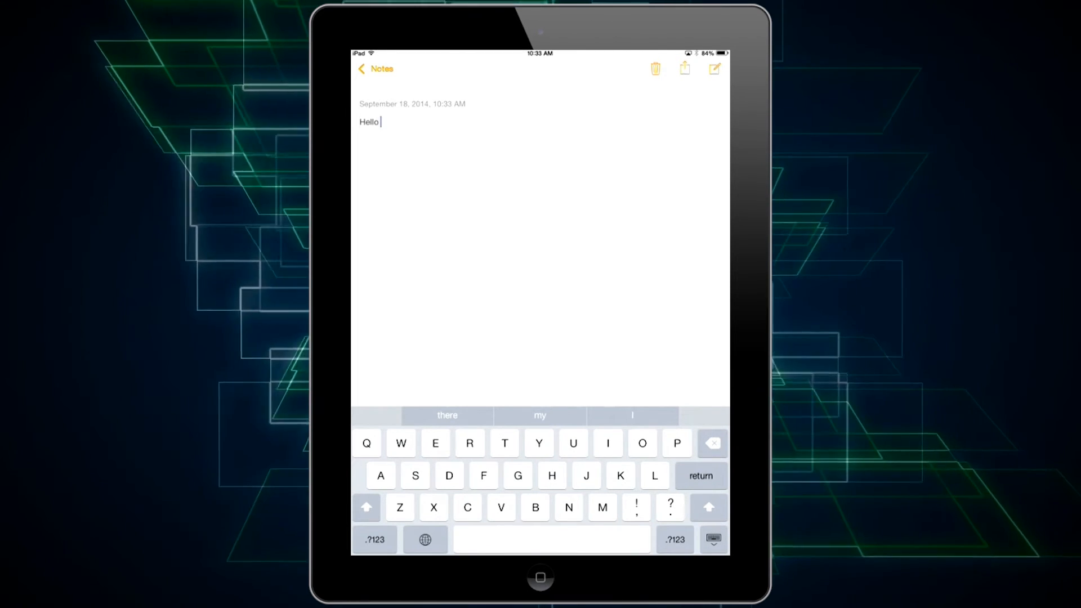
left_click(424, 539)
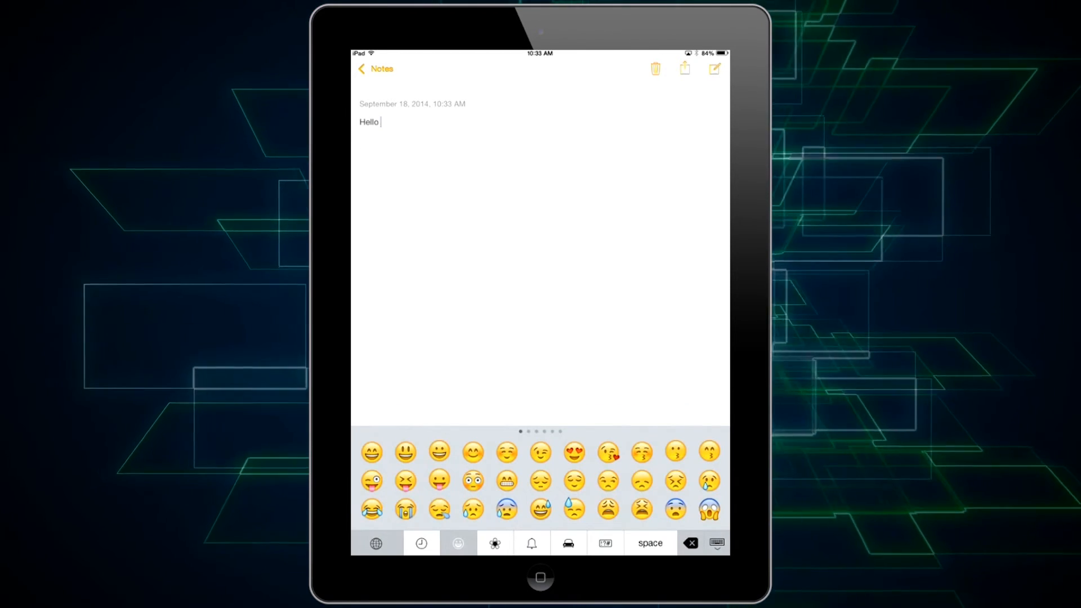